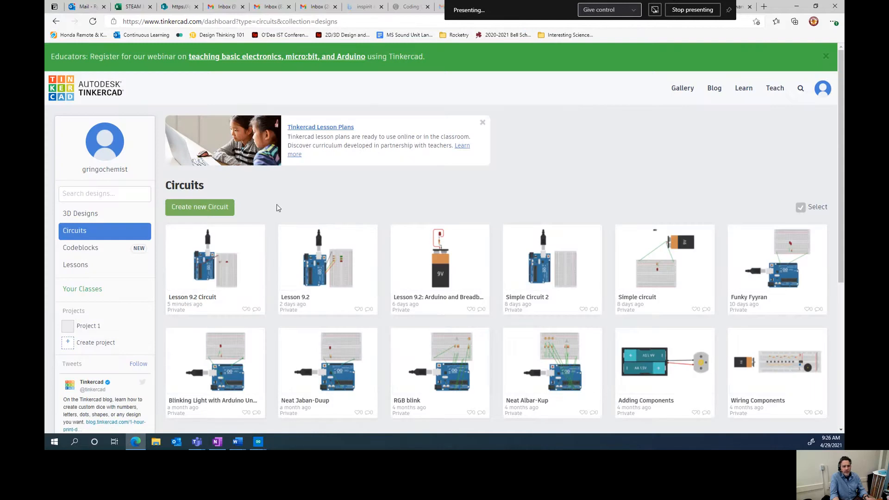
mouse_move(324, 198)
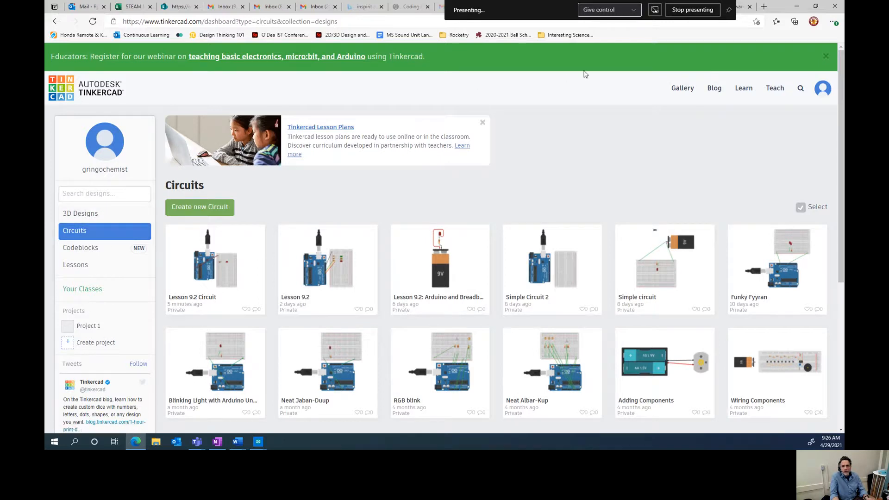
mouse_move(78, 234)
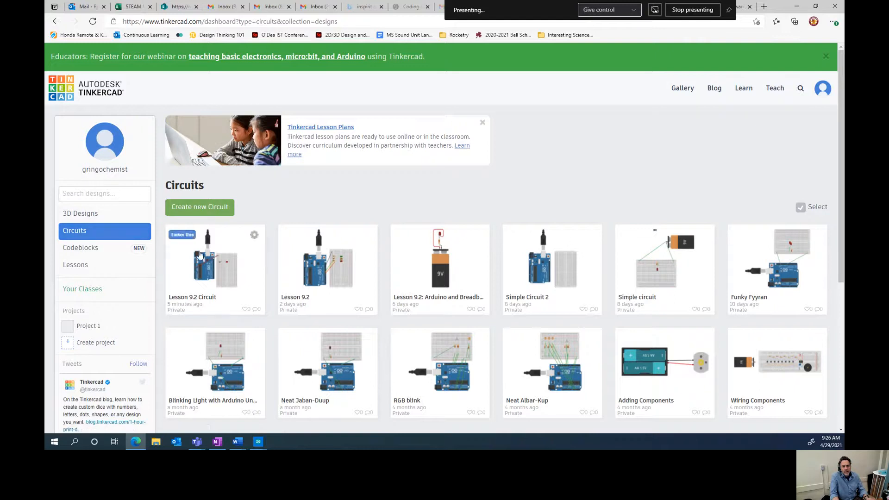
Step: Open the Lesson 9.2 Circuit design and zoom in on the breadboard
click(214, 259)
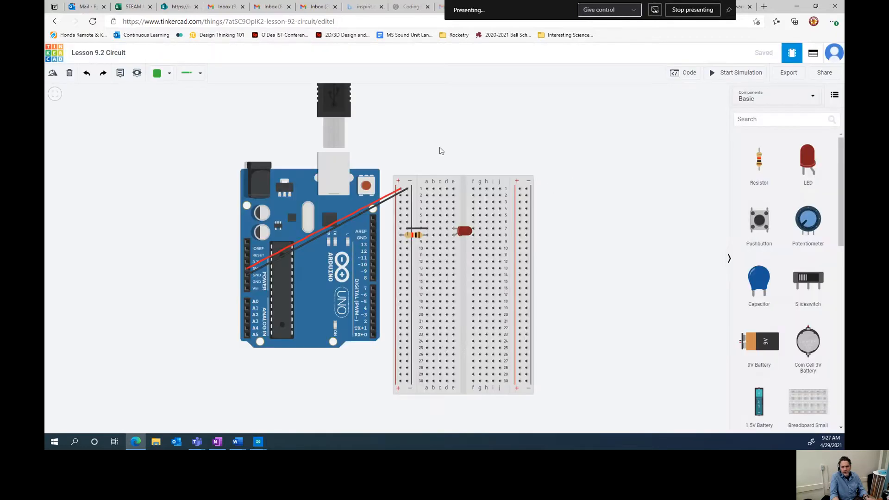
mouse_move(494, 189)
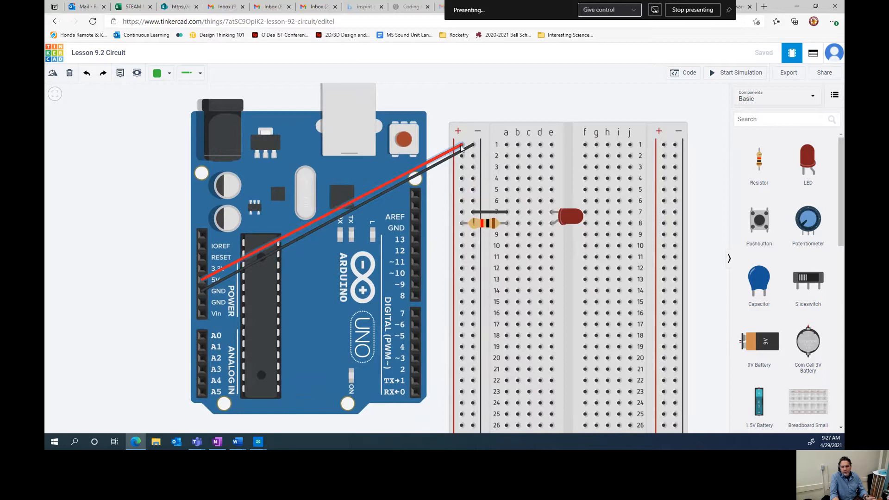
drag(463, 150, 459, 145)
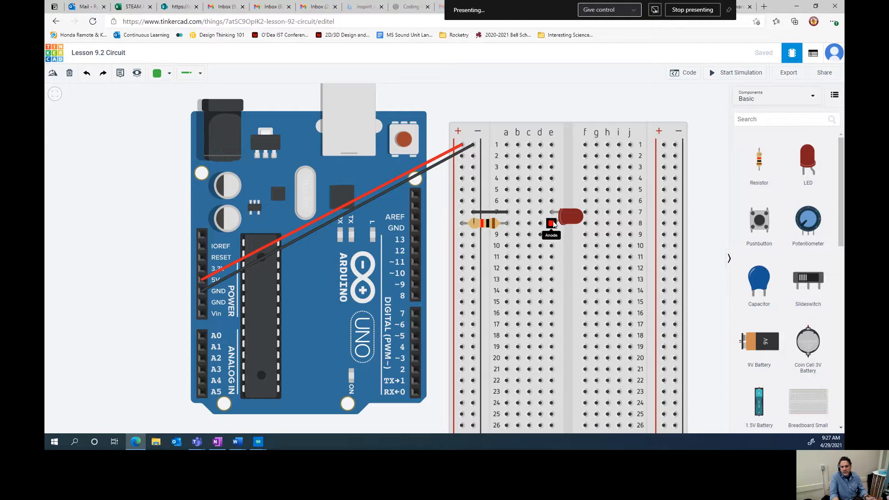
mouse_move(555, 216)
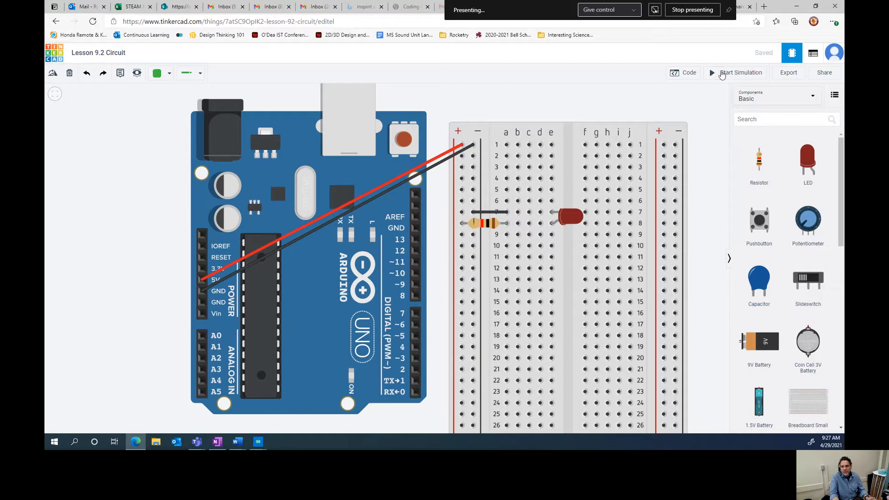
click(741, 72)
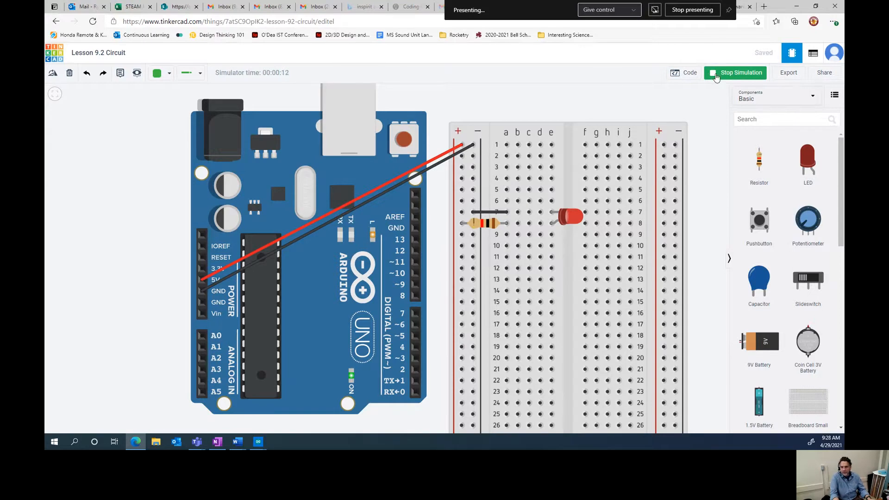
click(741, 72)
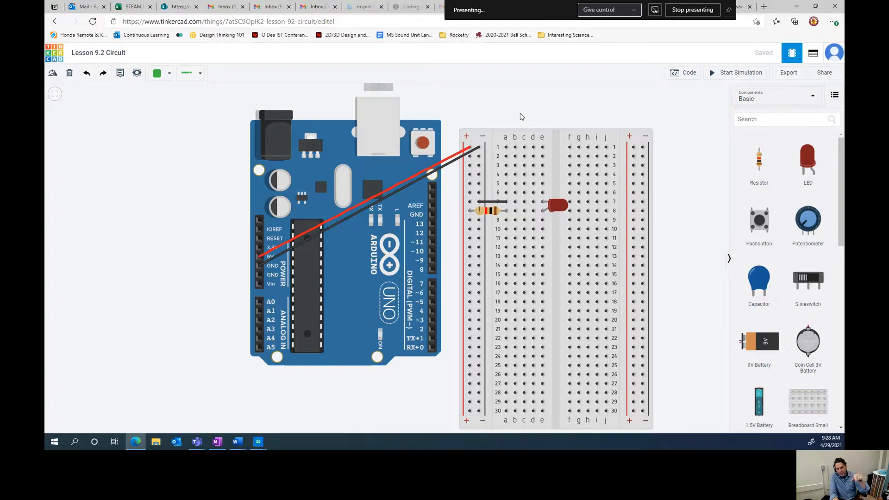
mouse_move(452, 130)
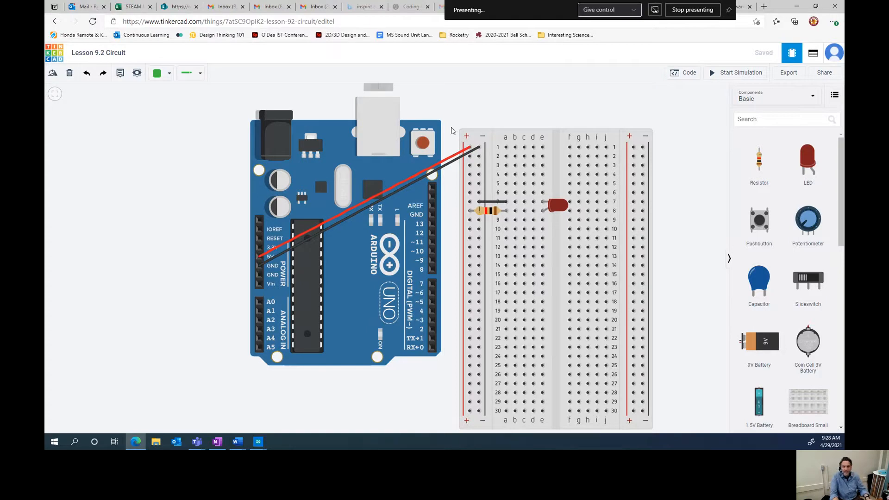
mouse_move(347, 221)
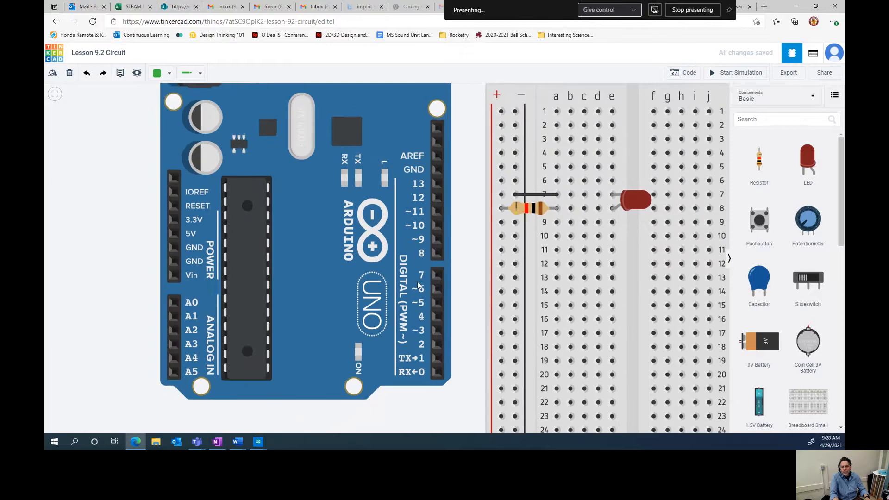
mouse_move(415, 195)
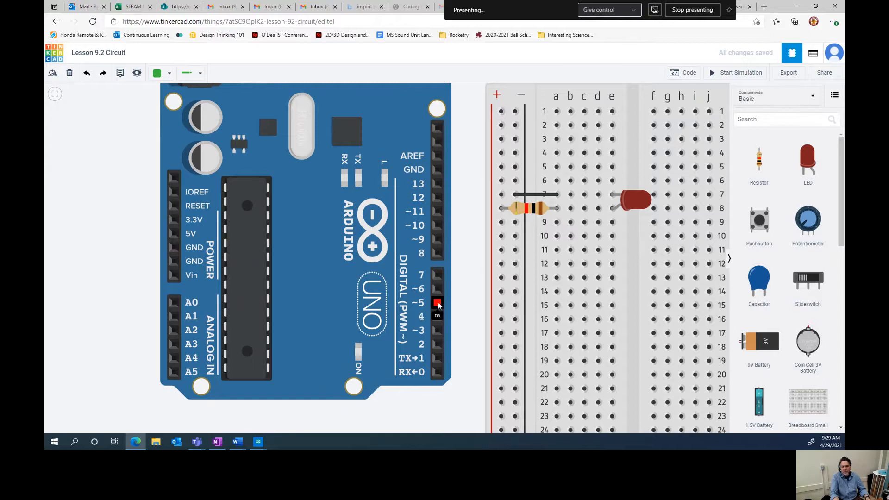
Step: Wire pin 5 to the positive rail in red and colour the GND wire black
drag(437, 302, 501, 111)
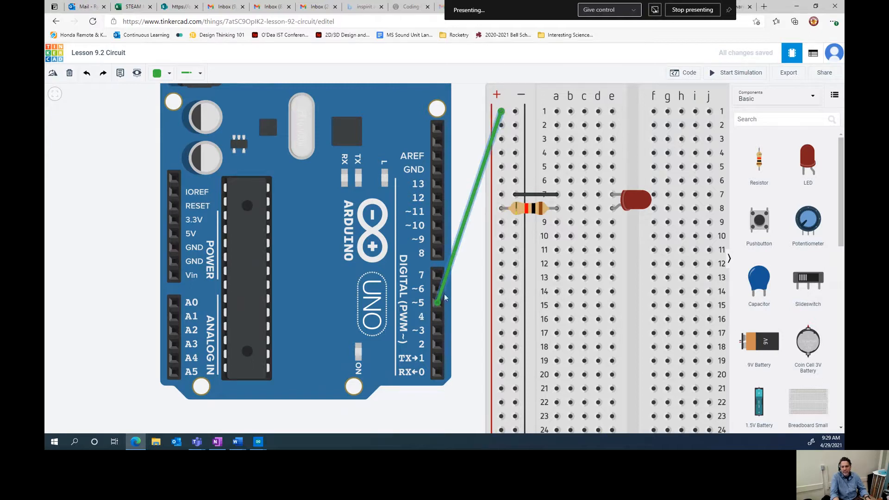
click(160, 72)
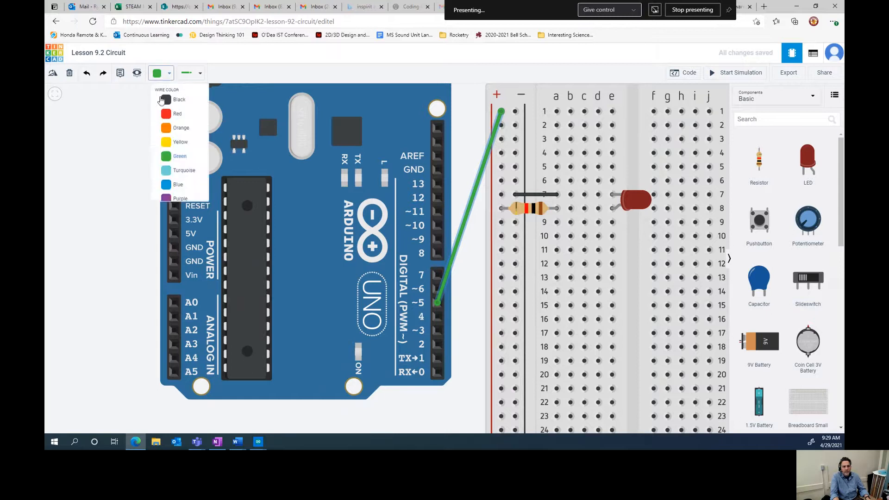
click(178, 113)
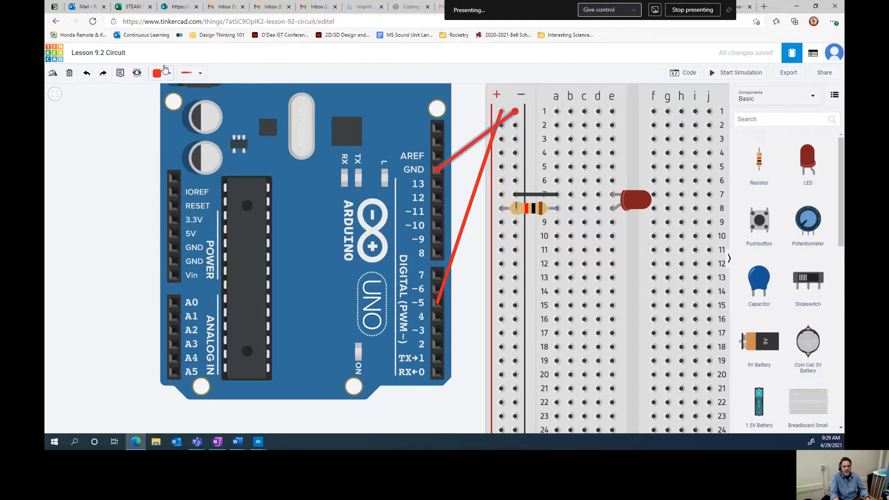
click(158, 72)
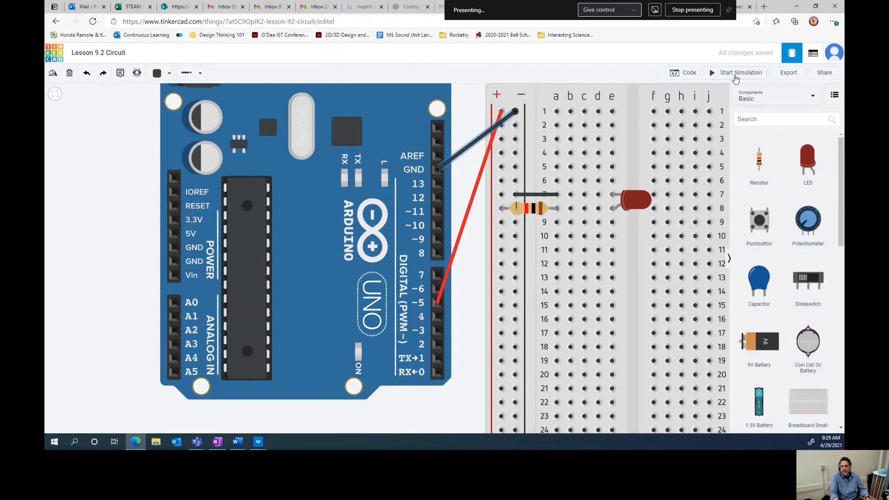
click(741, 73)
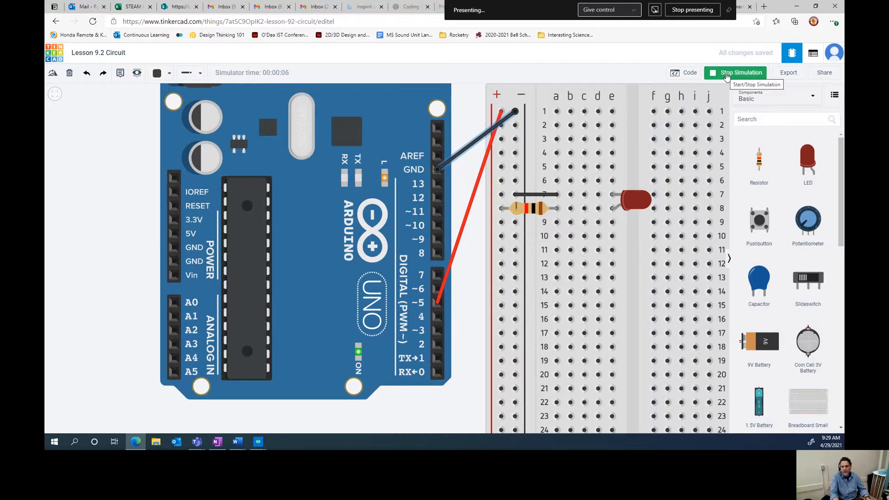
click(739, 73)
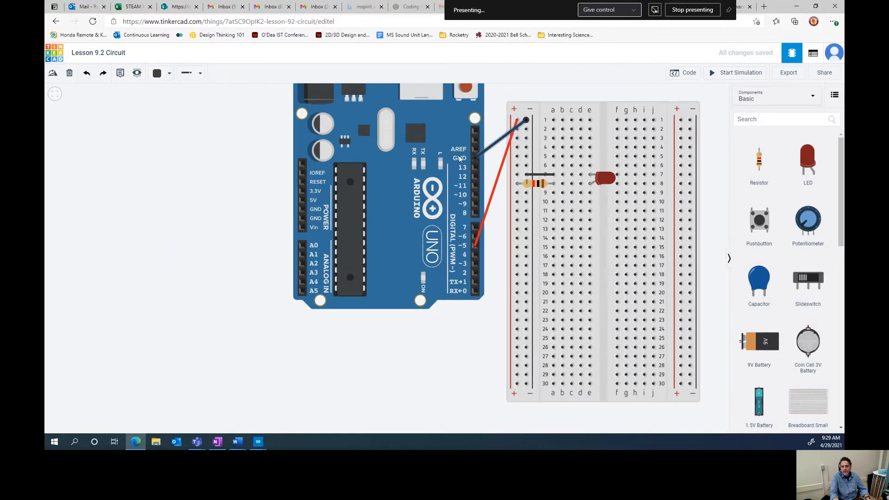
mouse_move(612, 92)
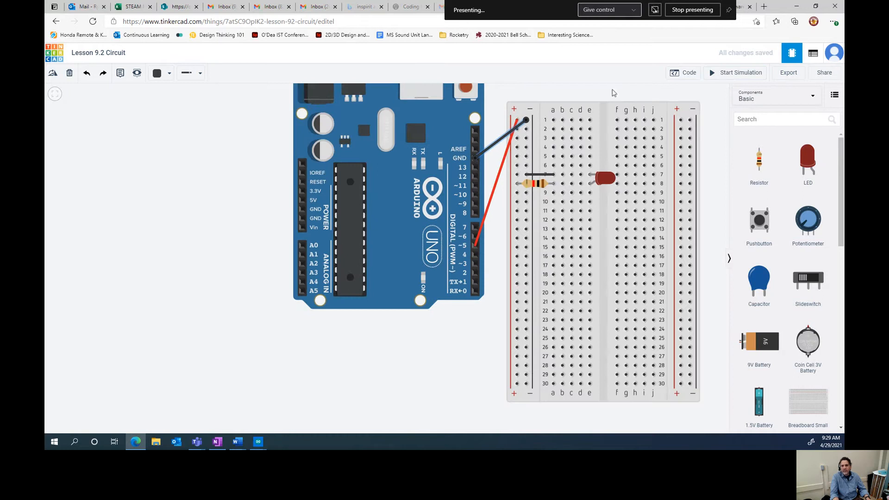
mouse_move(688, 72)
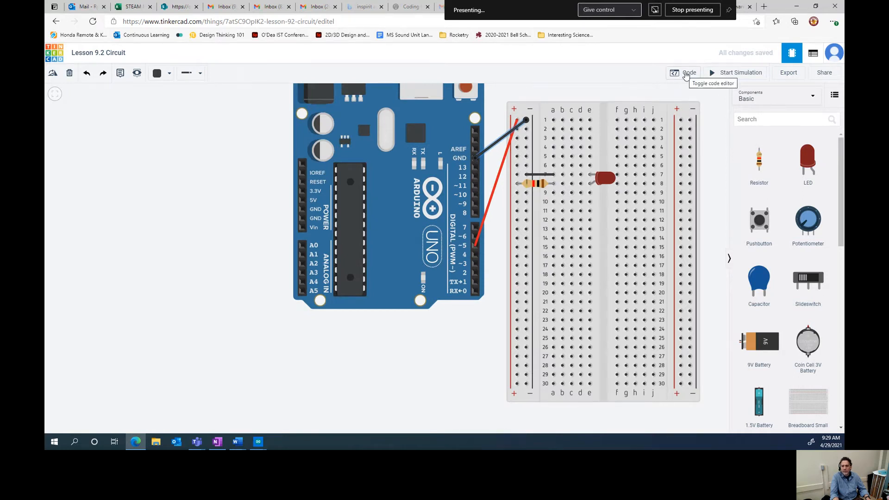
Step: Open the block code and trash the starter built-in LED blink stack
click(686, 72)
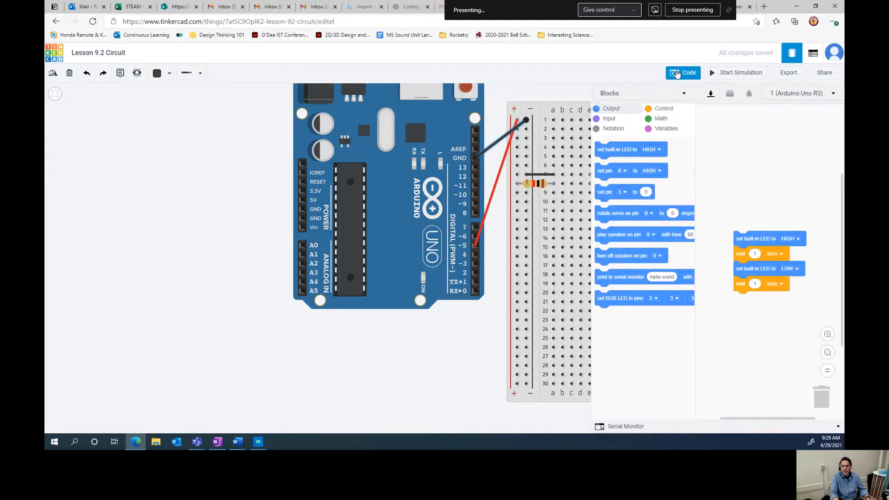
mouse_move(751, 244)
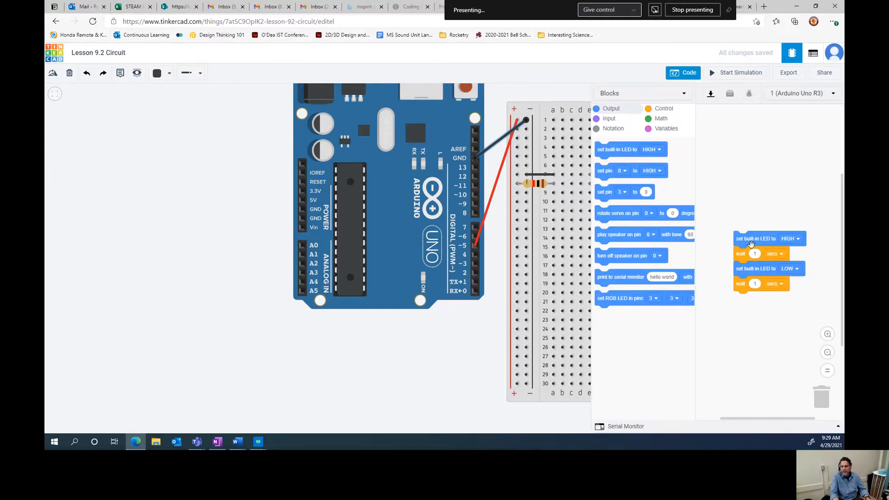
mouse_move(749, 238)
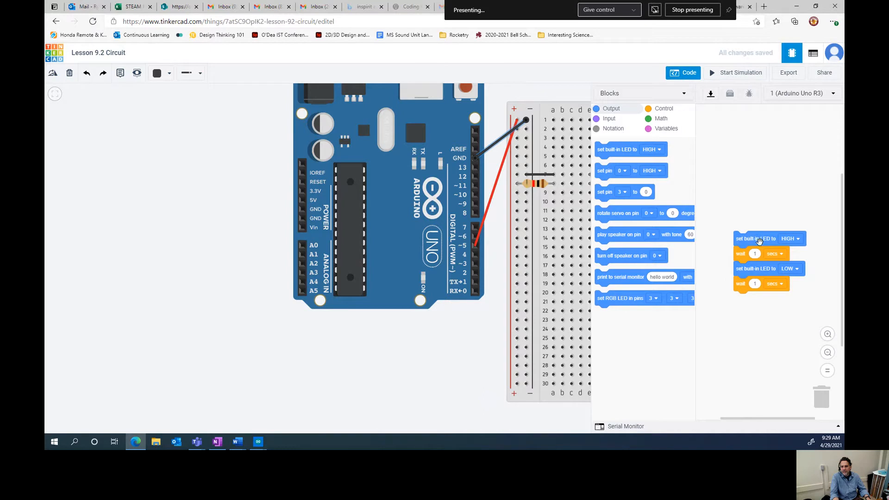
drag(769, 238, 822, 406)
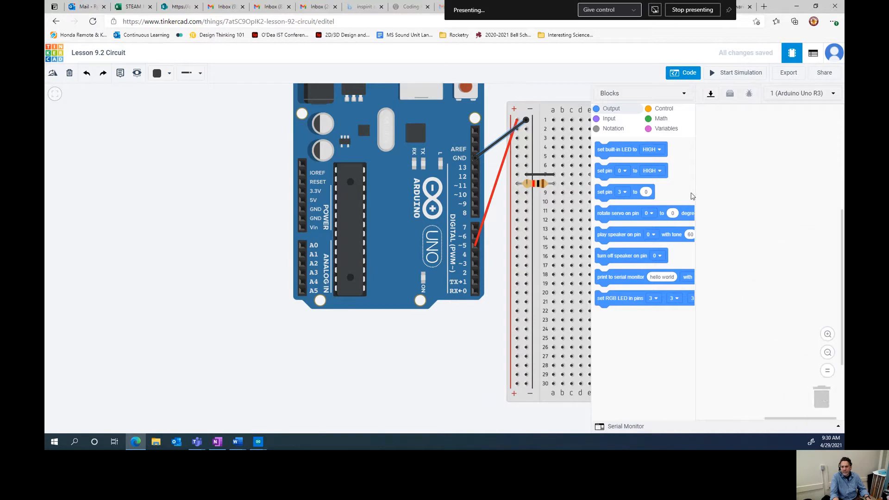
mouse_move(614, 138)
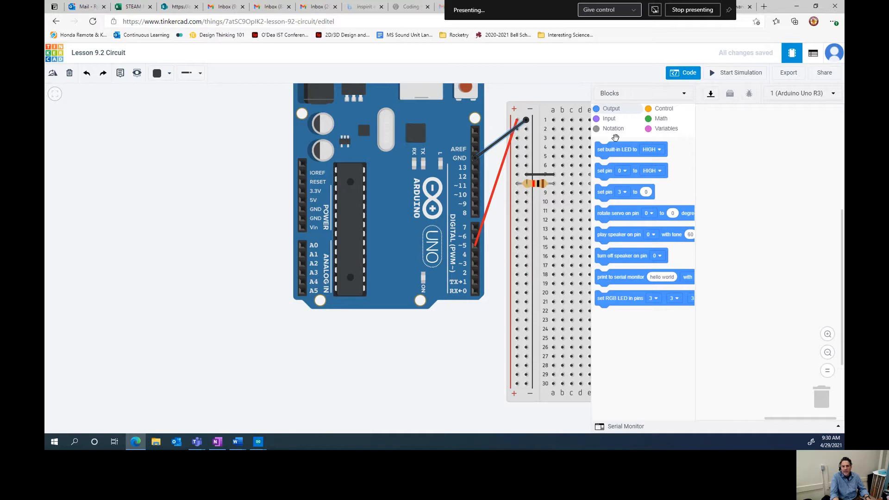
mouse_move(633, 299)
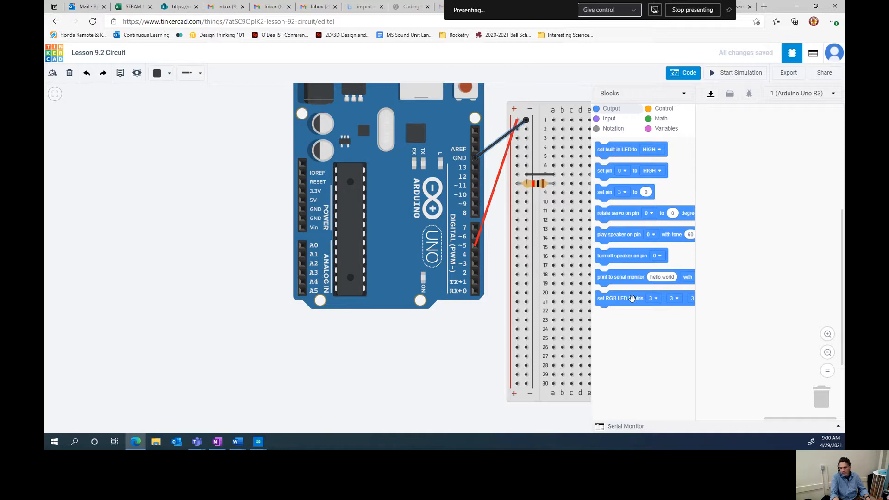
mouse_move(630, 161)
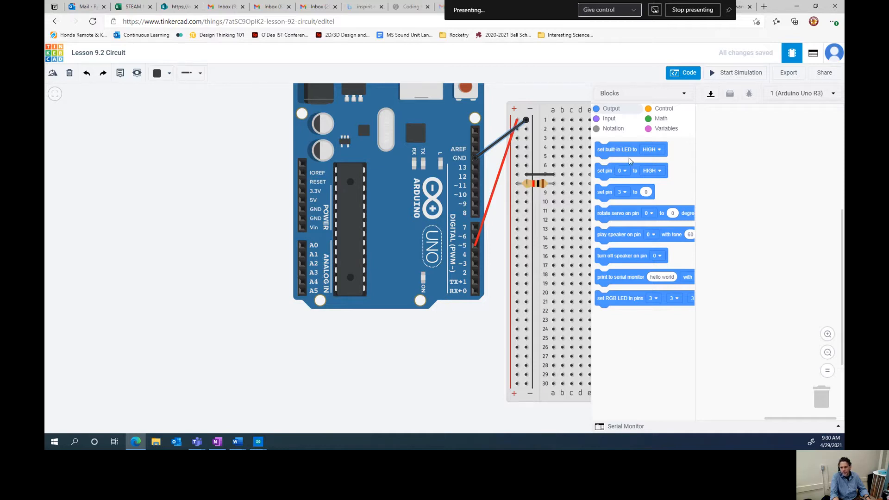
mouse_move(604, 171)
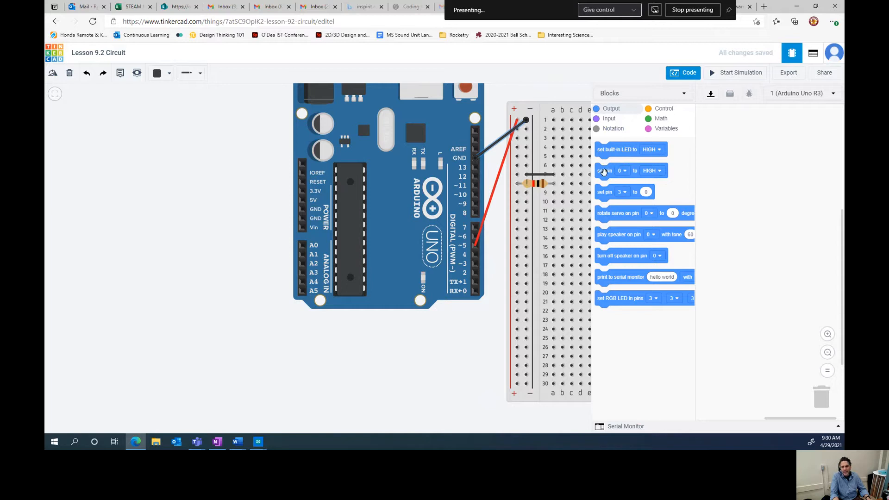
mouse_move(605, 151)
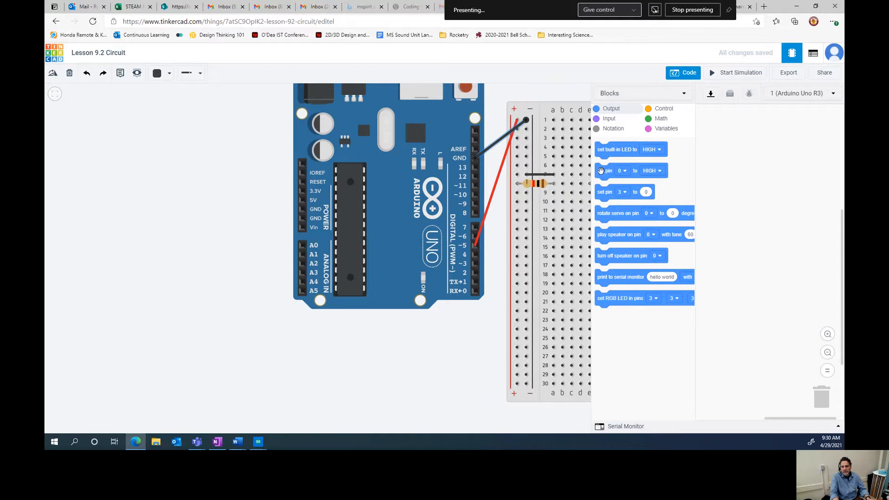
Step: Add a set pin block from Output and assign it to pin 5
drag(605, 170, 755, 161)
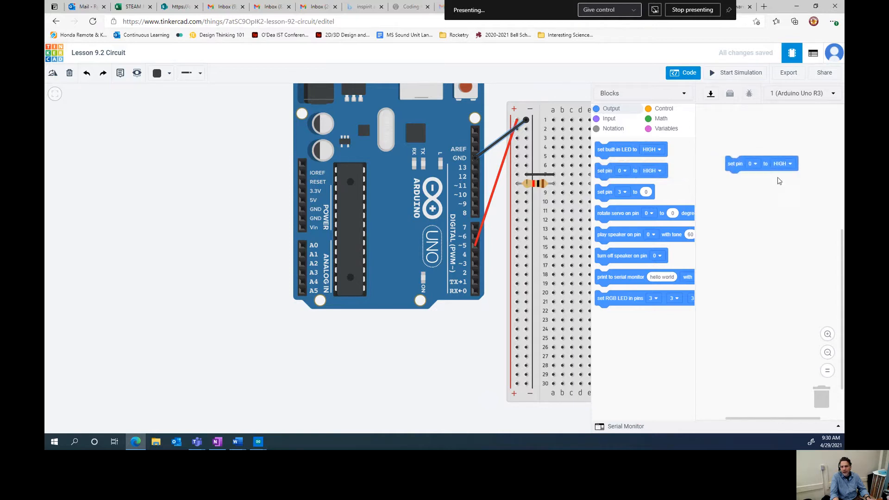
drag(761, 163, 762, 247)
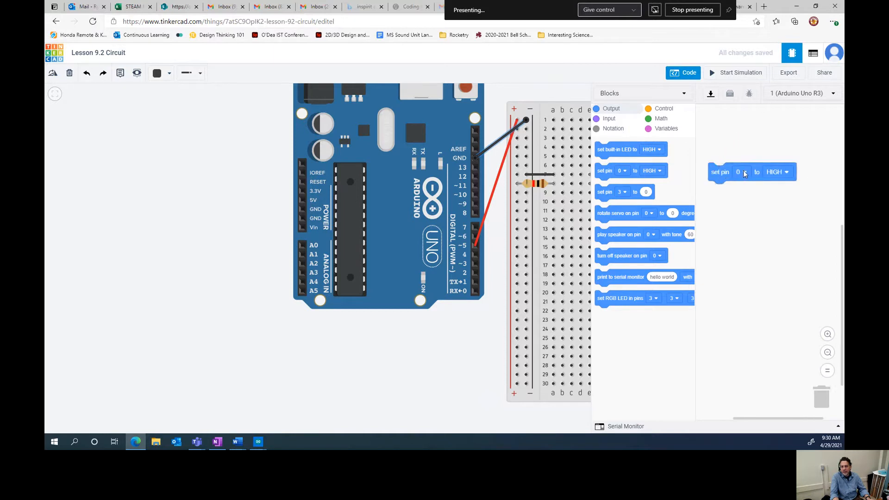
click(741, 173)
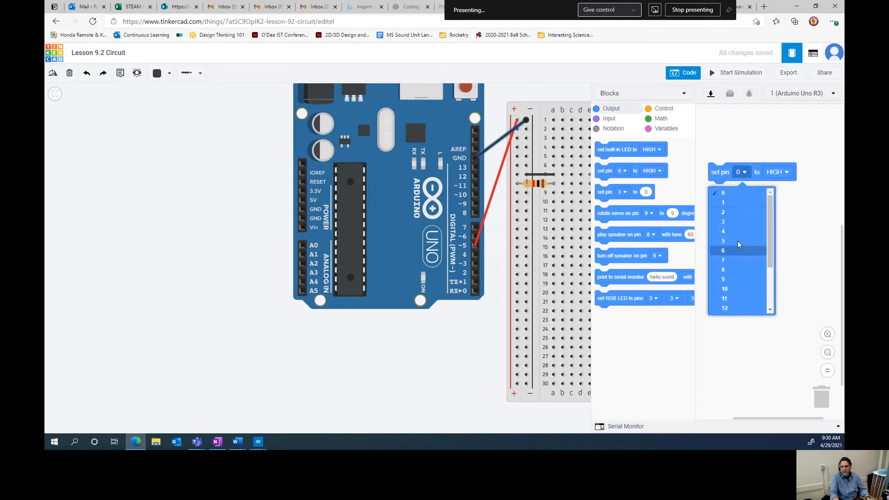
click(723, 241)
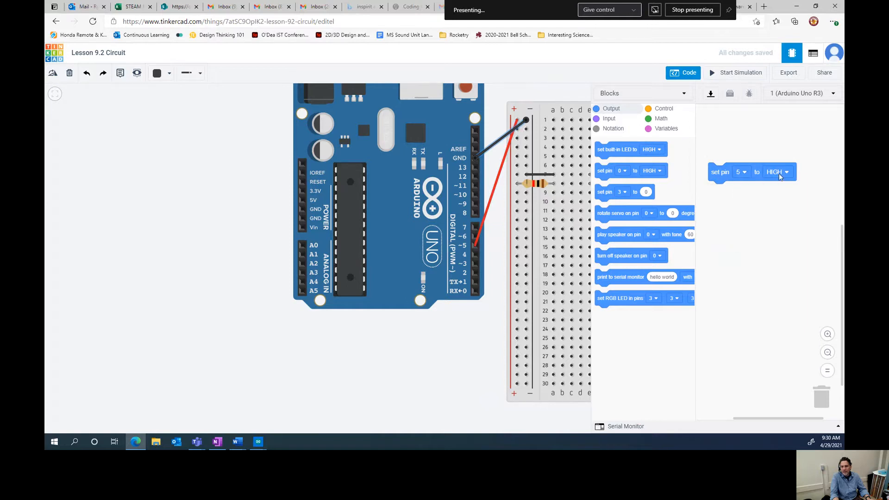
mouse_move(787, 175)
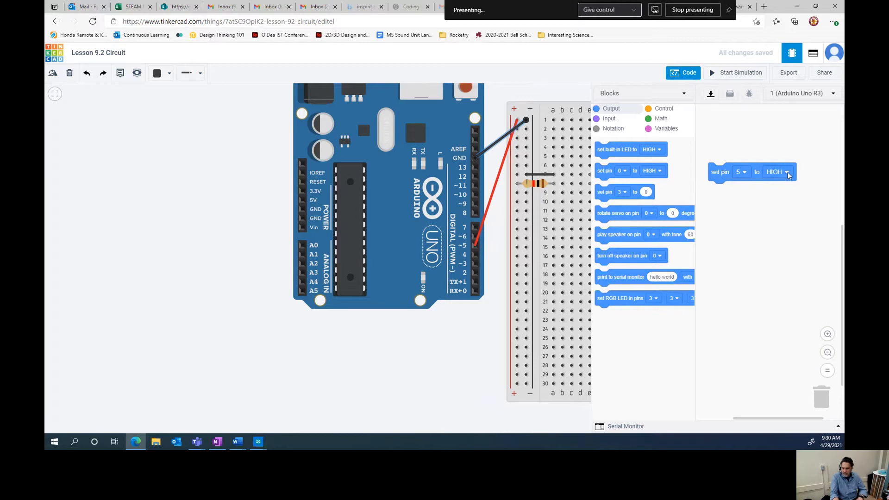
Step: Toggle the block's state to LOW, then back to HIGH, and settle it in place
click(776, 171)
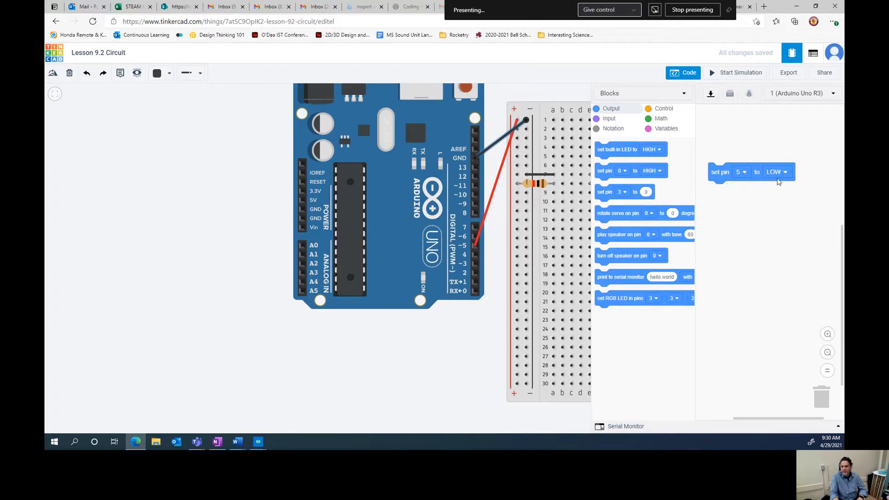
mouse_move(775, 178)
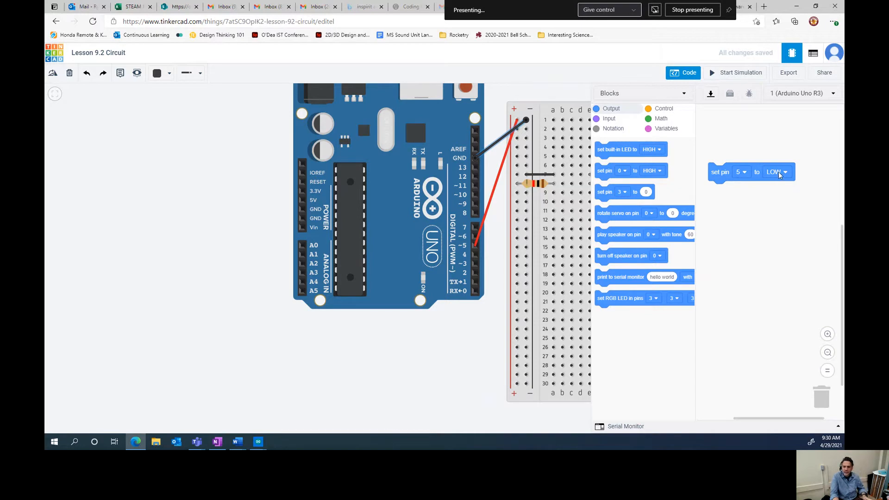
click(777, 173)
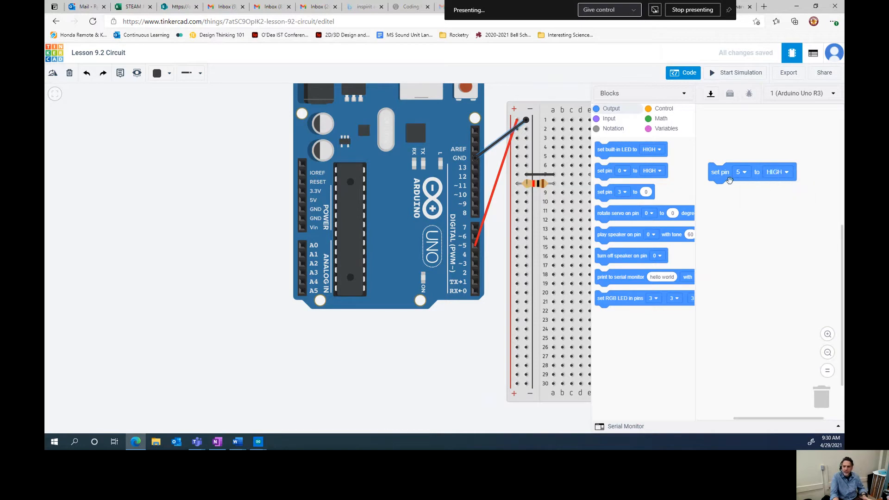
drag(731, 172, 735, 175)
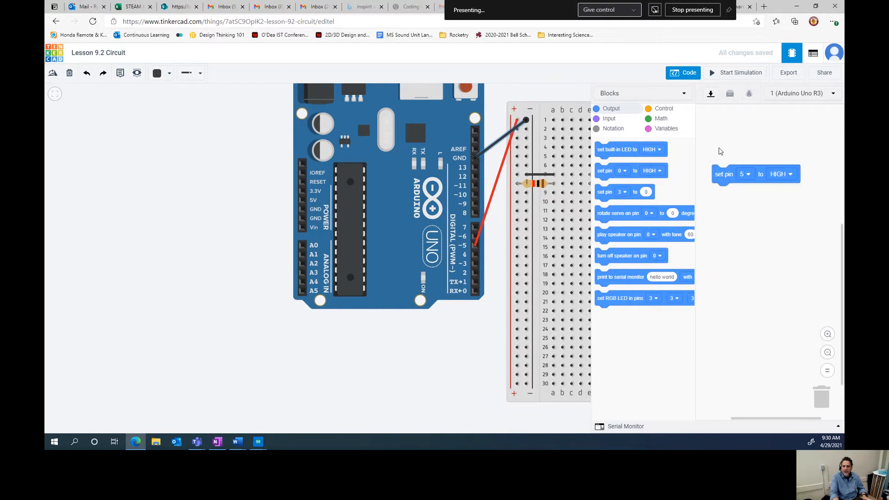
Step: Close the code editor, run the simulation with pin 5 HIGH, then stop it
click(684, 72)
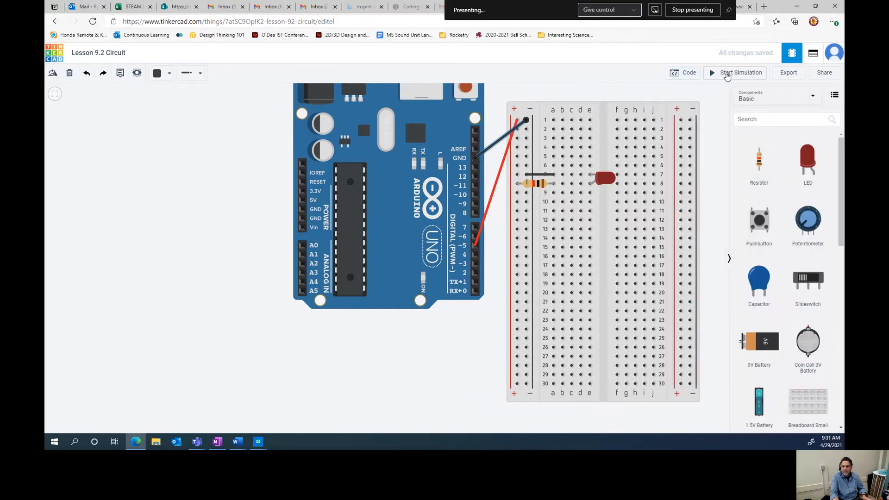
click(740, 72)
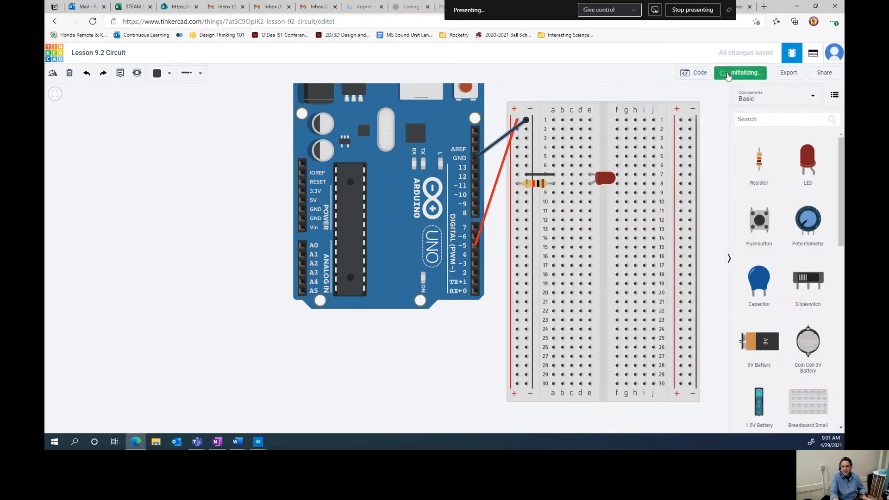
click(740, 72)
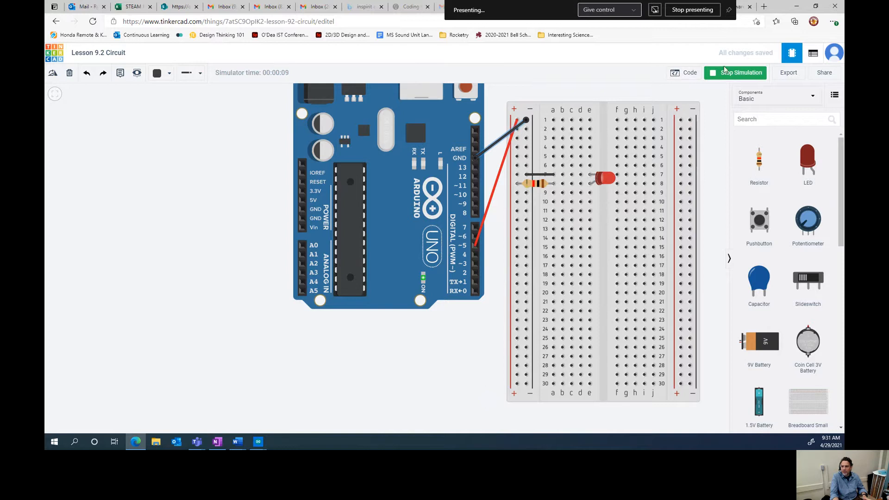
click(740, 72)
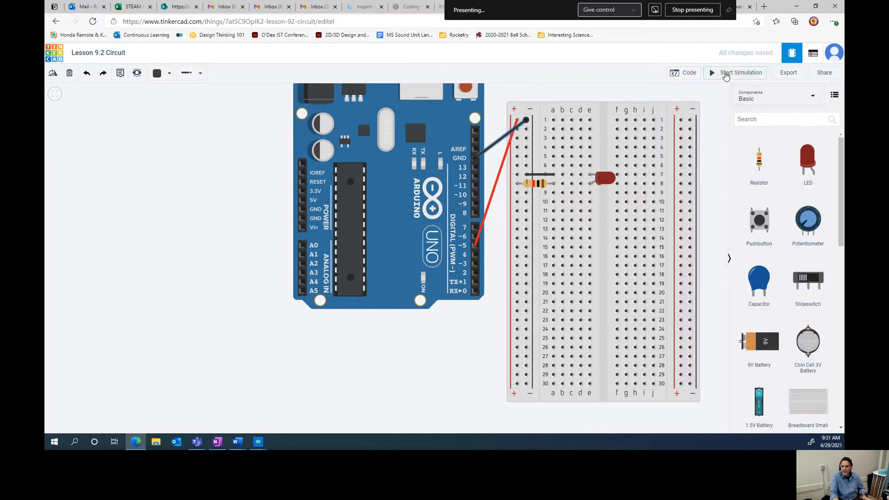
Step: Reopen the code and attach a 1-second wait block after the HIGH block
click(689, 72)
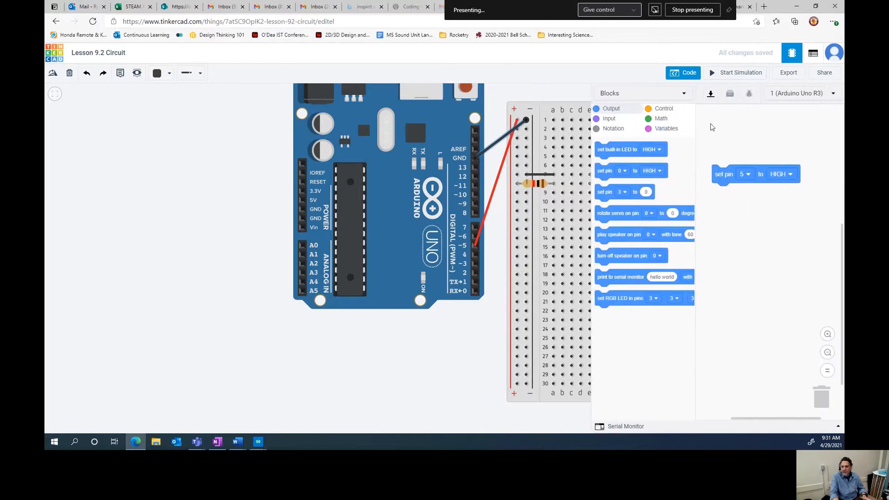
mouse_move(628, 120)
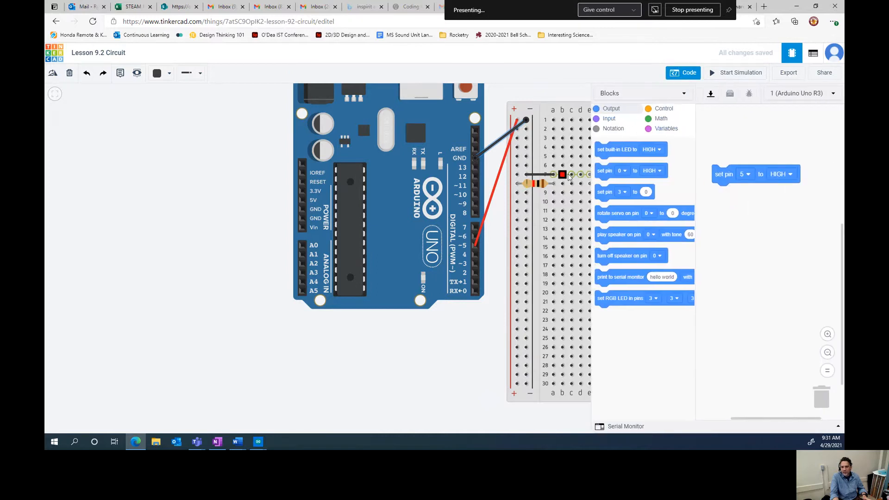
click(662, 108)
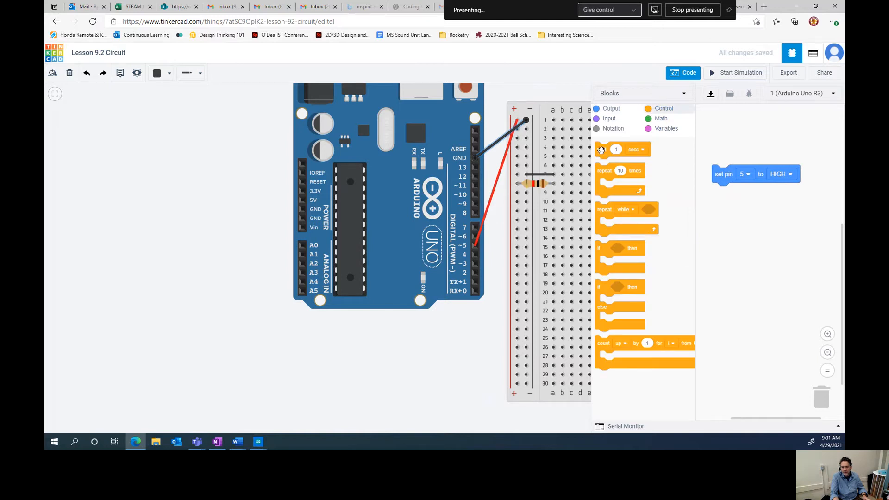
drag(617, 149, 742, 199)
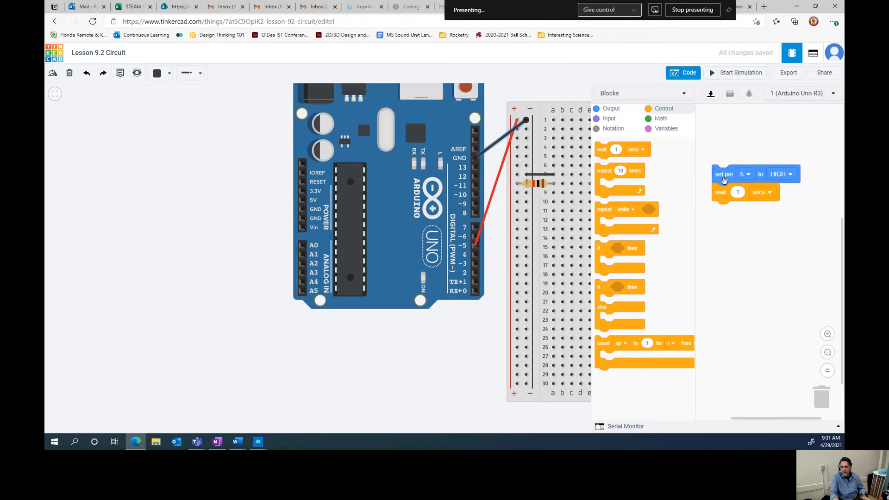
mouse_move(728, 192)
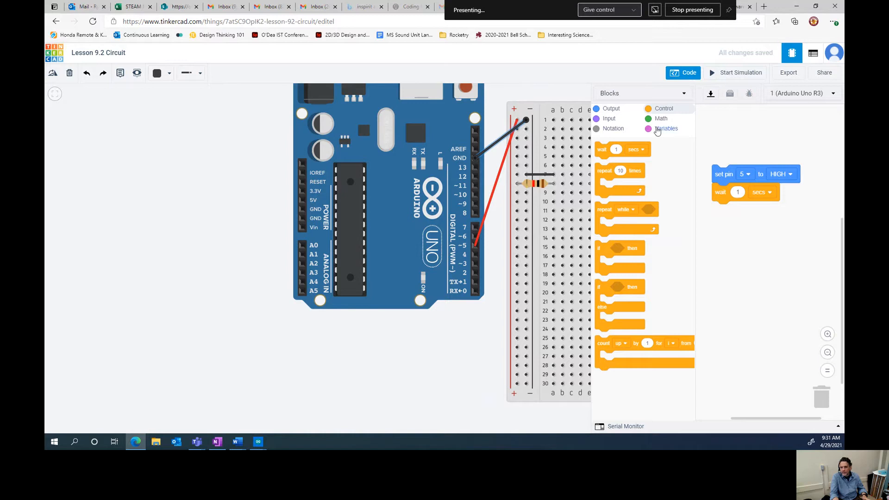
Step: Add a second set pin block below the wait, configured to set pin 5 LOW
click(612, 109)
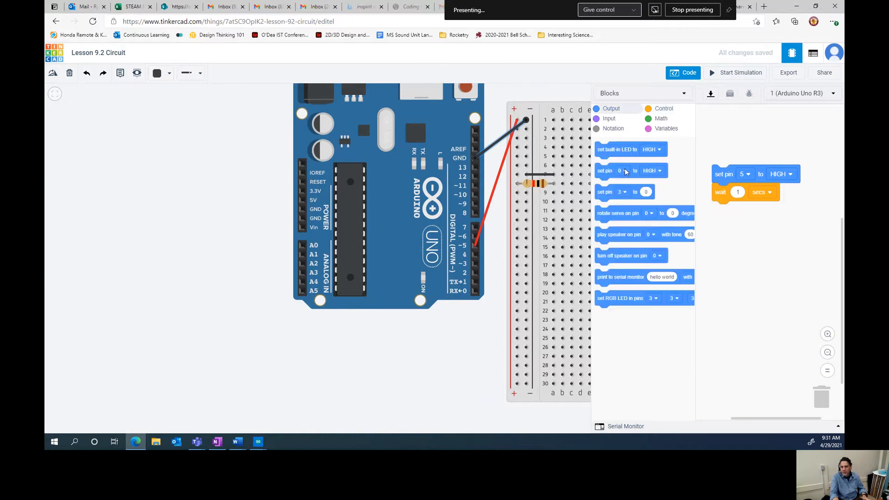
drag(605, 170, 720, 211)
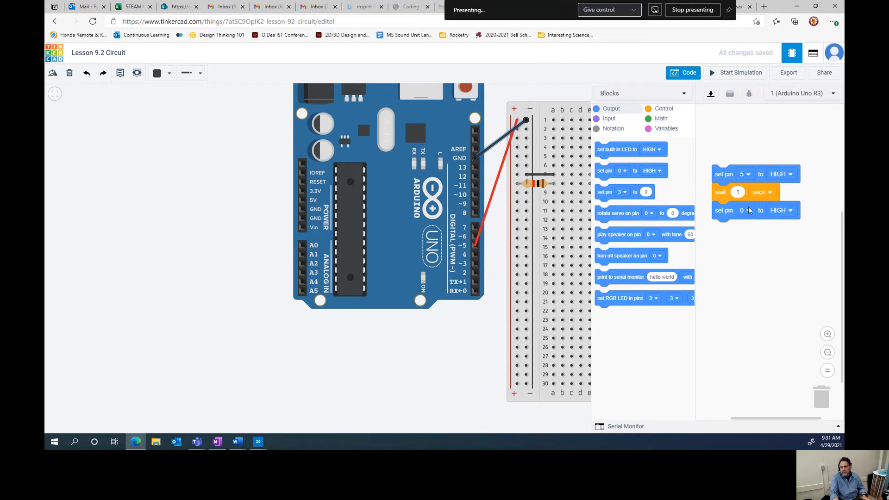
click(743, 210)
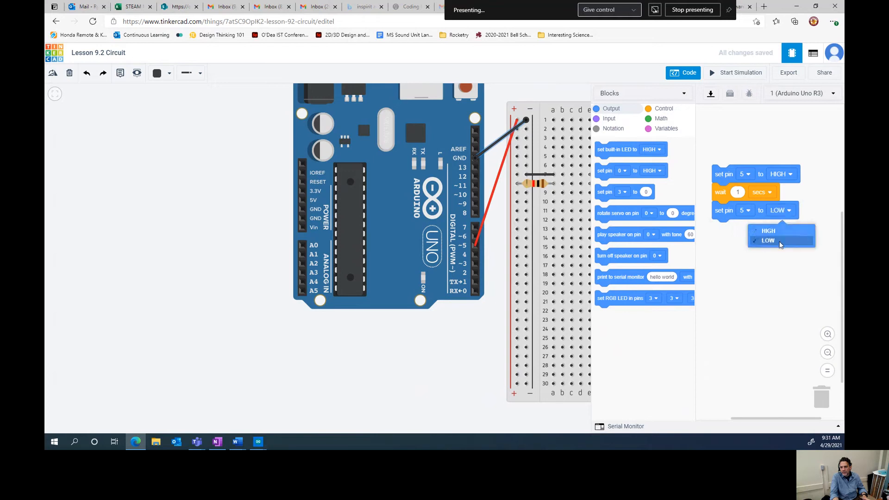
click(769, 241)
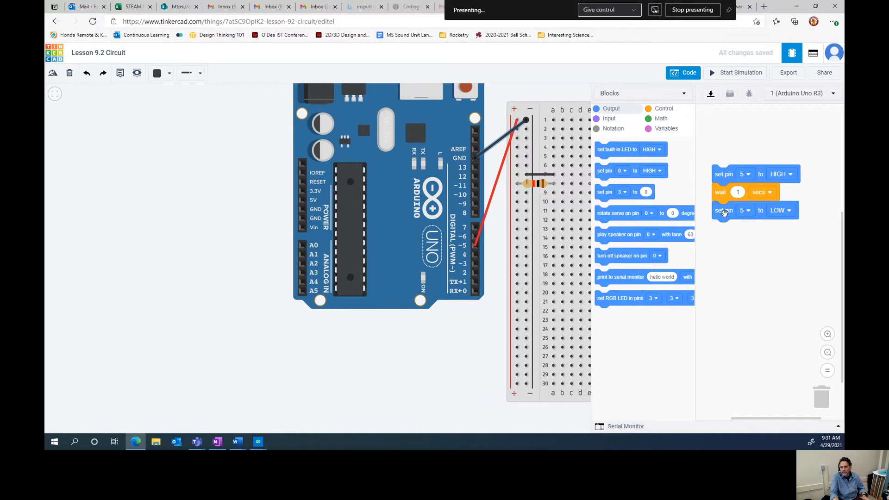
mouse_move(661, 111)
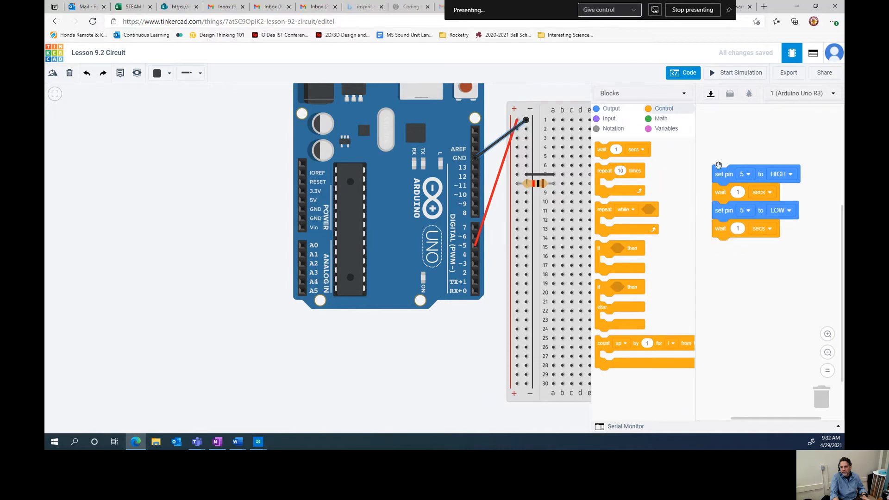
mouse_move(756, 221)
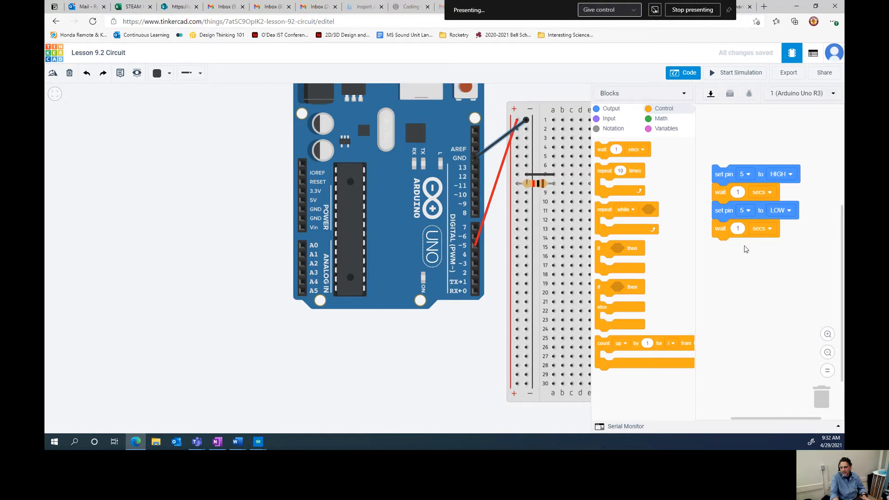
mouse_move(739, 251)
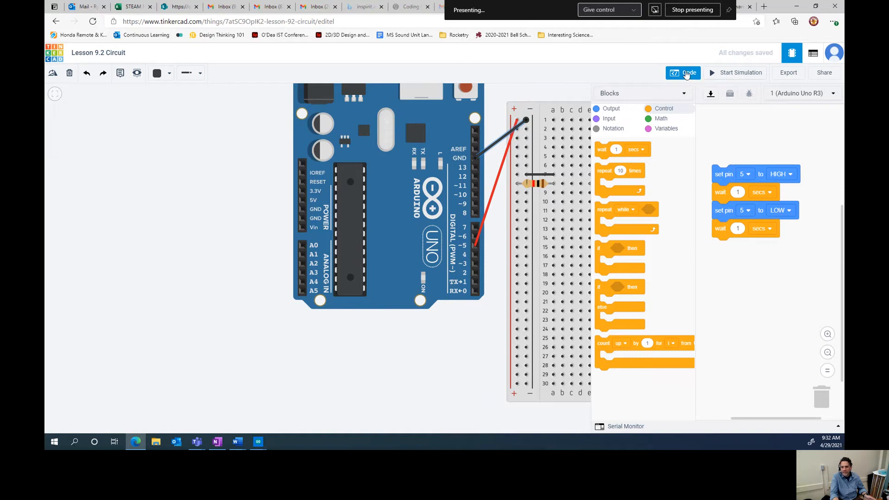
Step: Hide the code panel and run the simulation to test the blinking LED
click(688, 72)
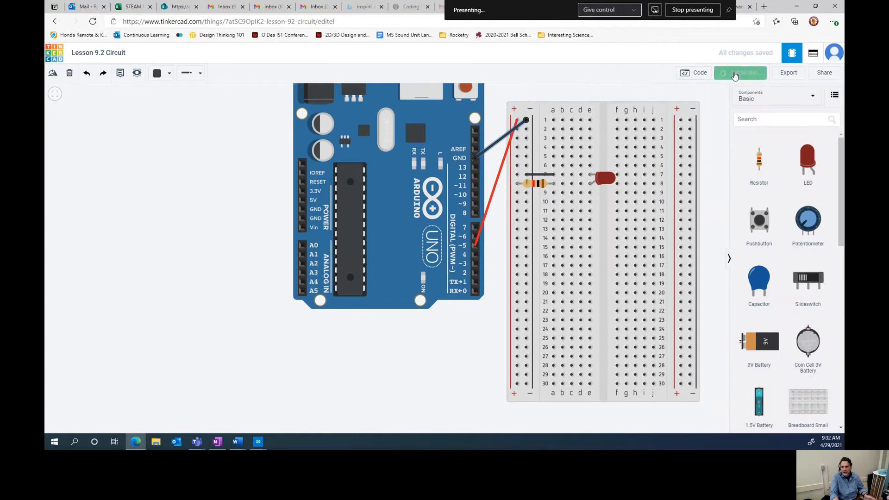
click(740, 72)
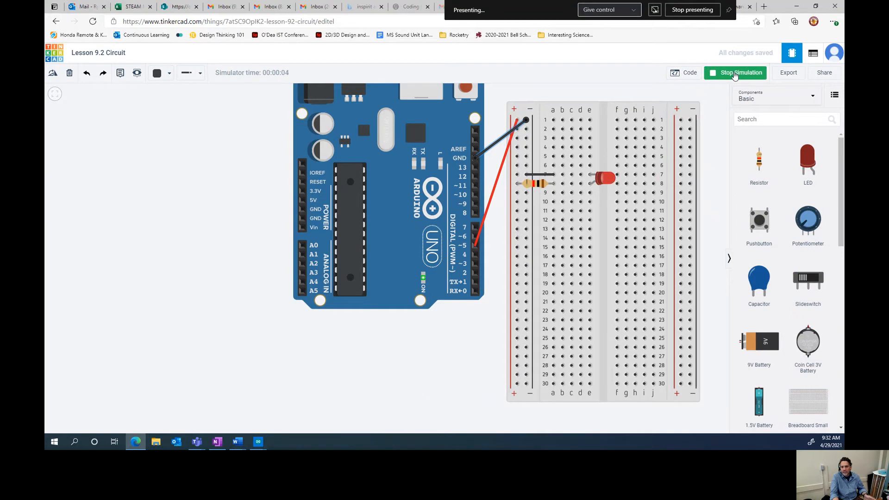
mouse_move(605, 160)
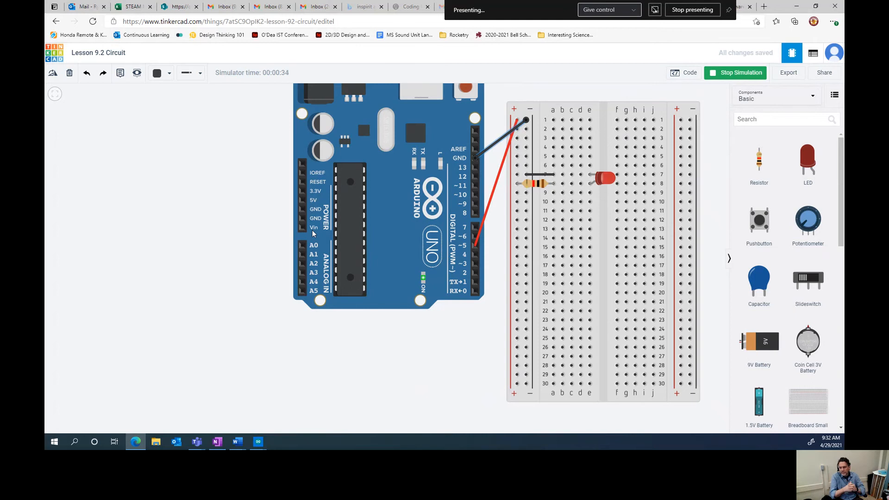
mouse_move(320, 362)
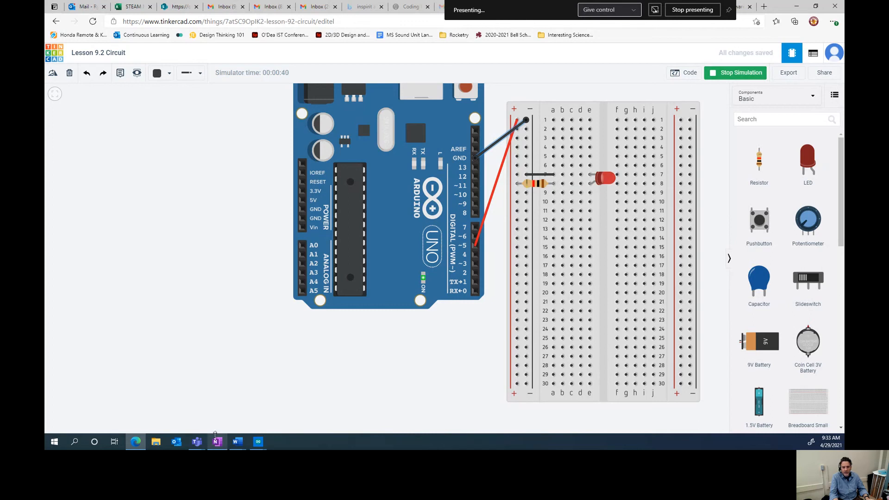
Step: Switch to OneNote and scroll the Stoplight lesson to the three-LED circuit diagram
click(216, 442)
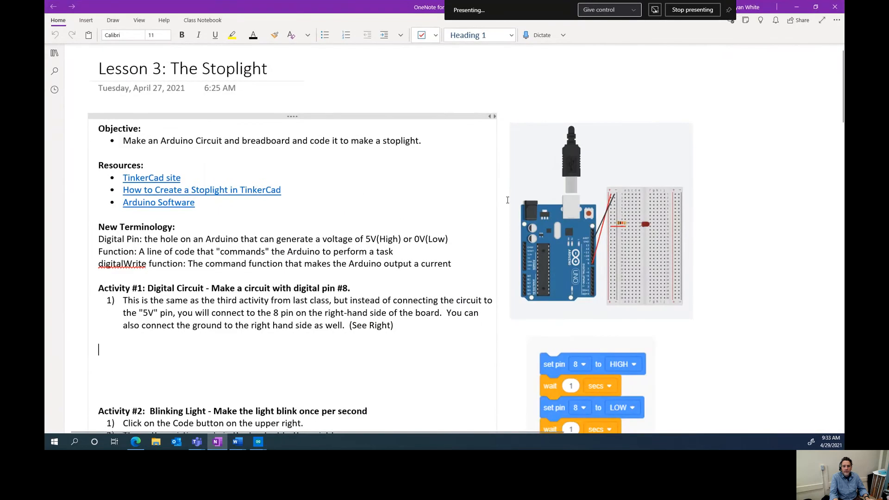
scroll(down, 3)
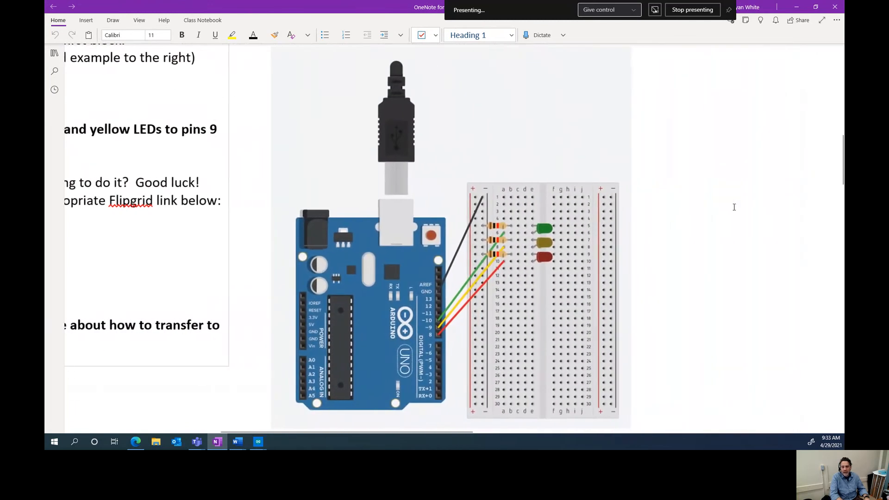
scroll(down, 3)
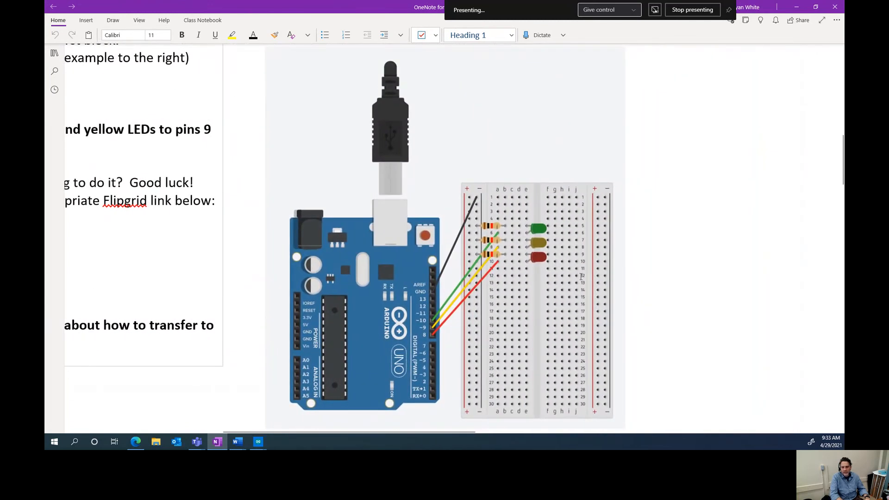
scroll(down, 3)
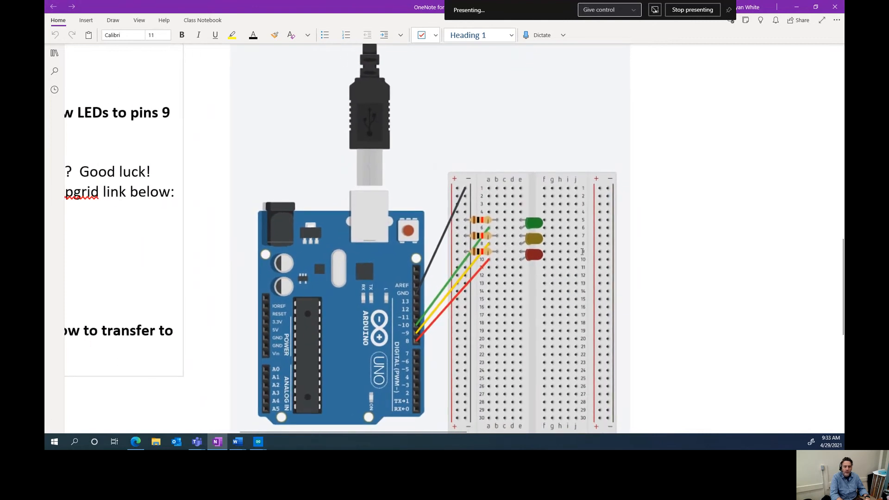
mouse_move(548, 226)
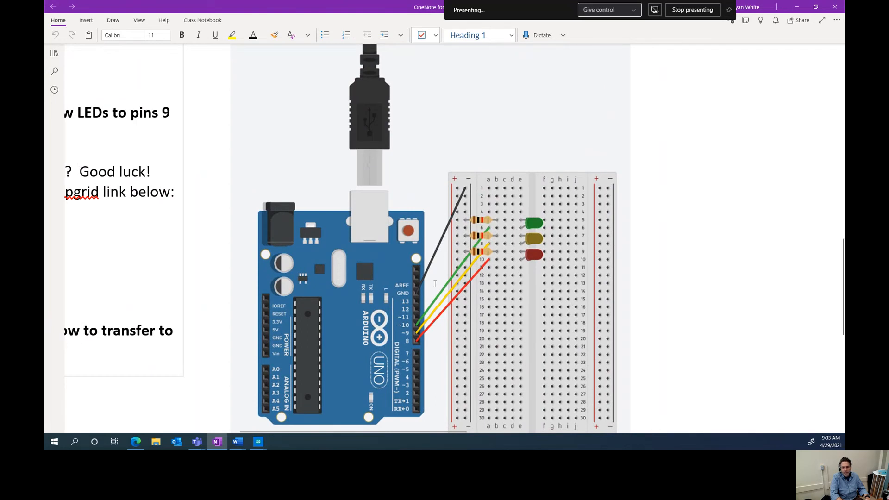
mouse_move(529, 186)
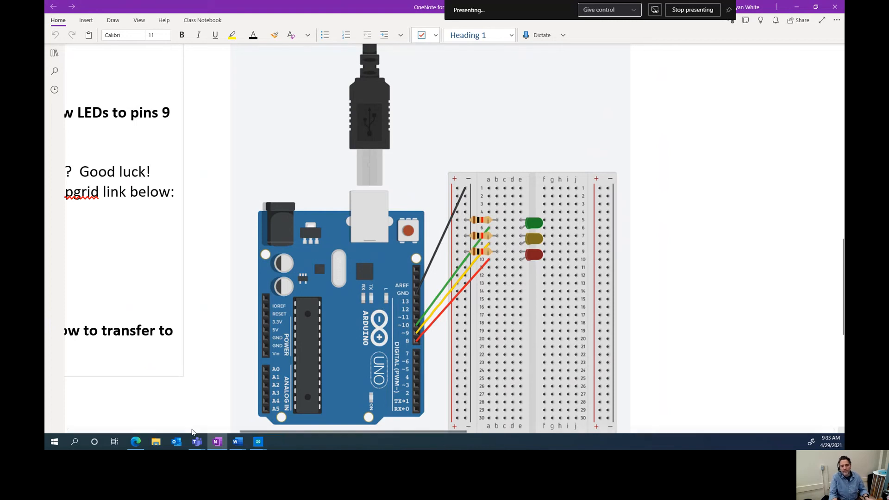
mouse_move(216, 442)
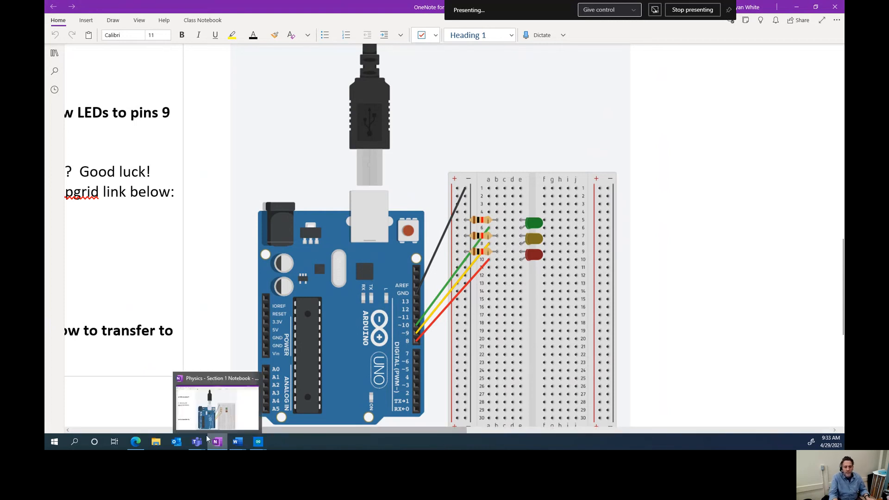